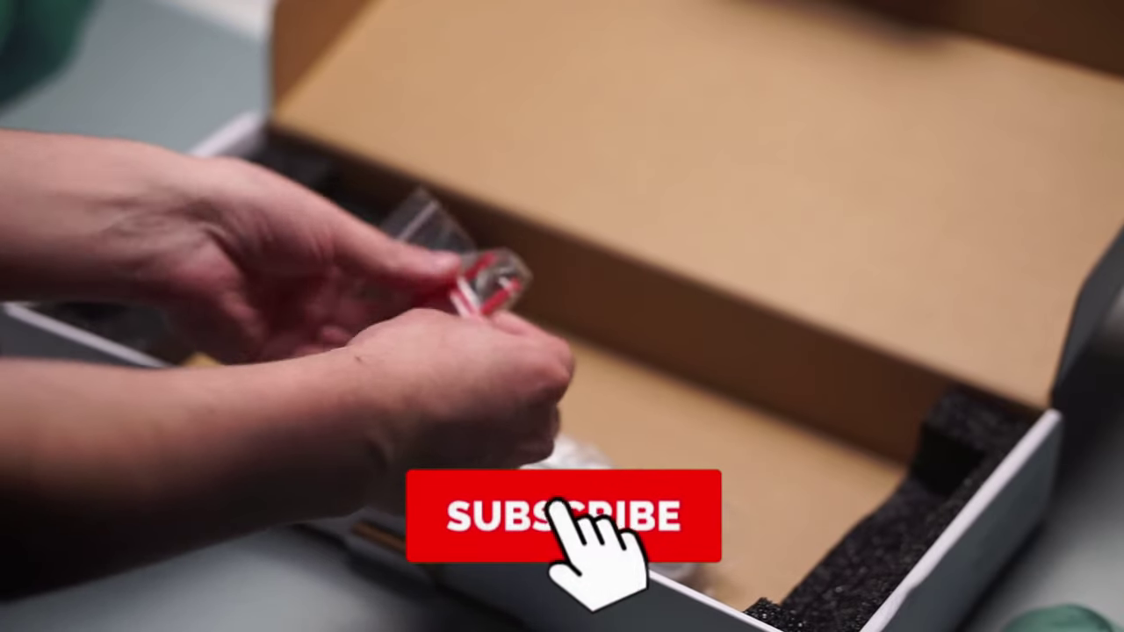
left_click(559, 516)
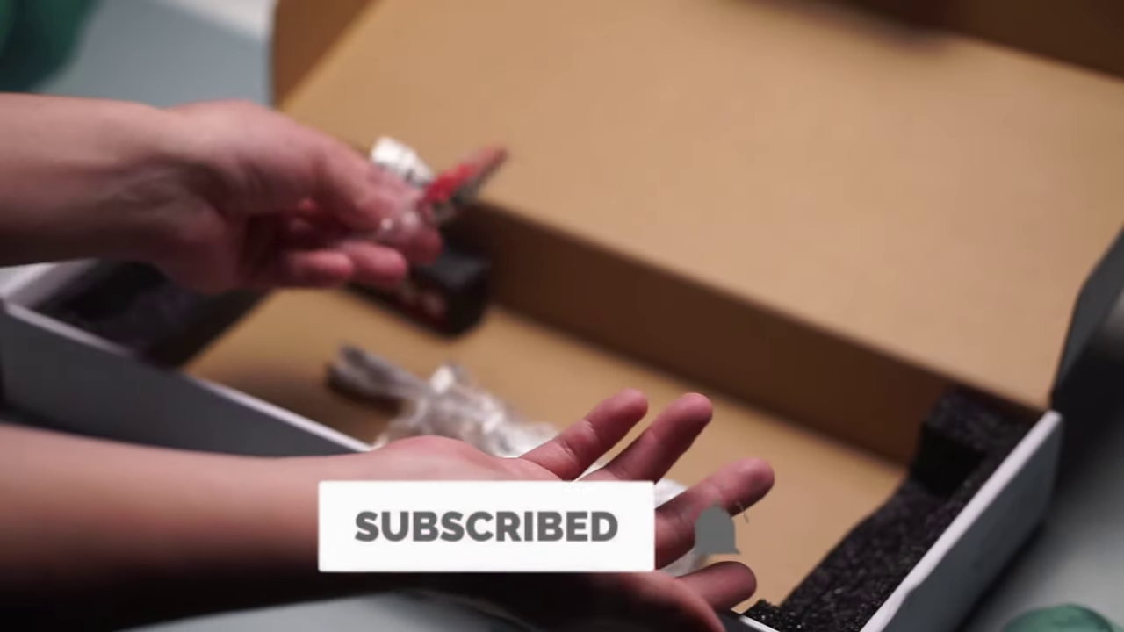